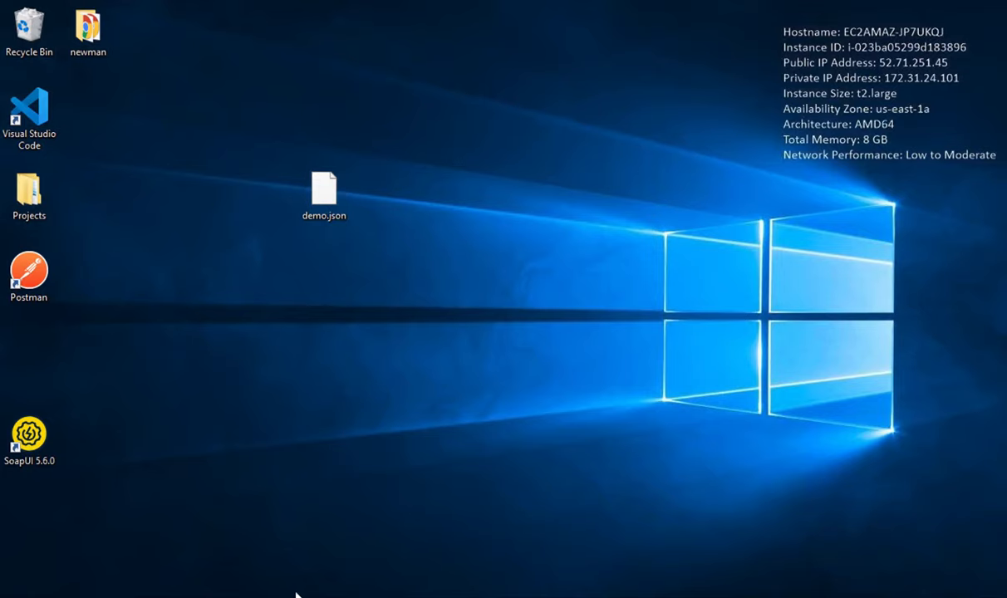
# Step: Launch the web browser from its desktop shortcut to reach the Google home page
pyautogui.doubleClick(324, 184)
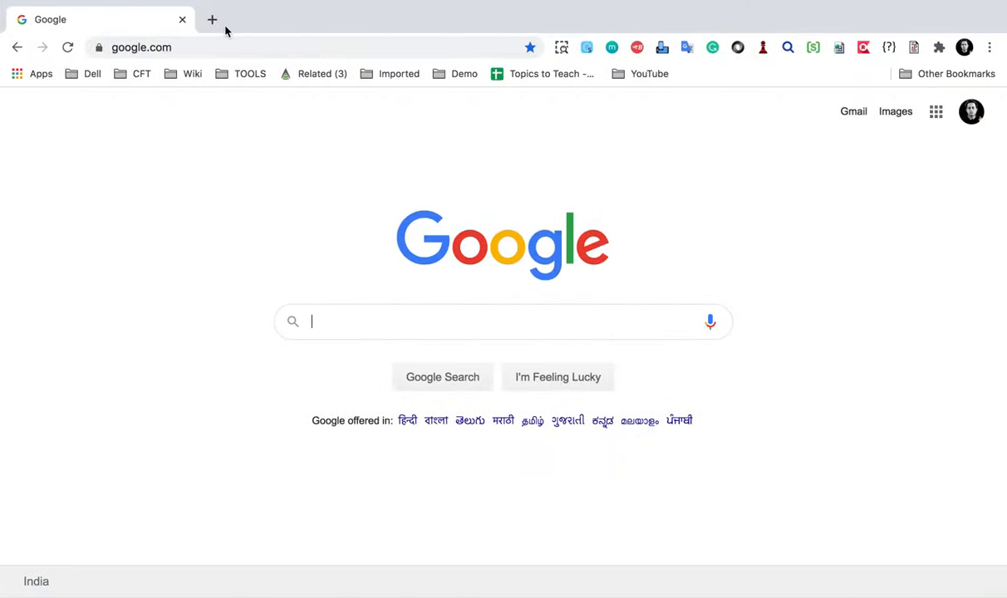
# Step: Search 'create json schema from json file online', open converter and tool results, view the converter
pyautogui.write('cre')
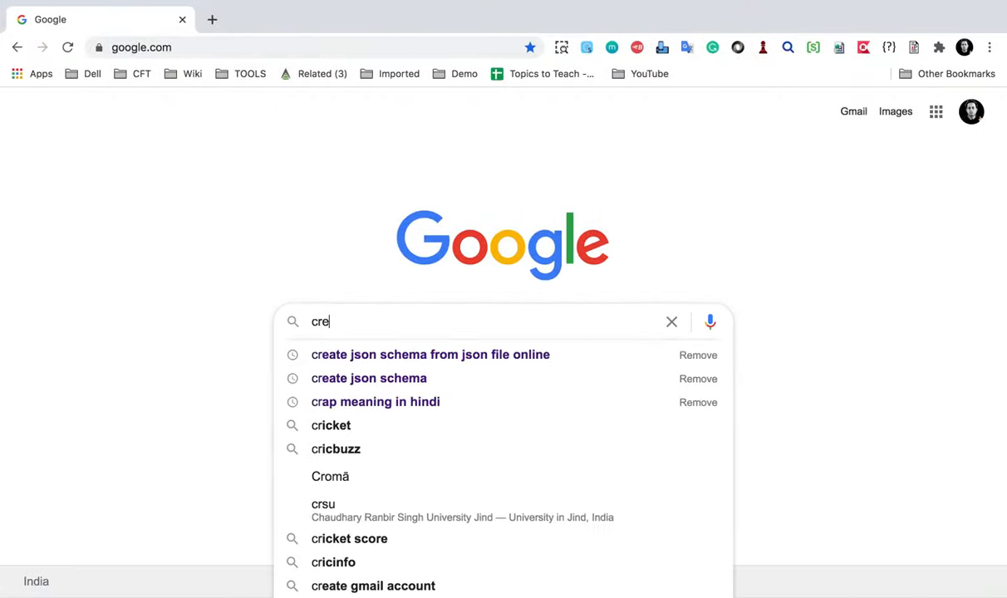
pyautogui.click(430, 354)
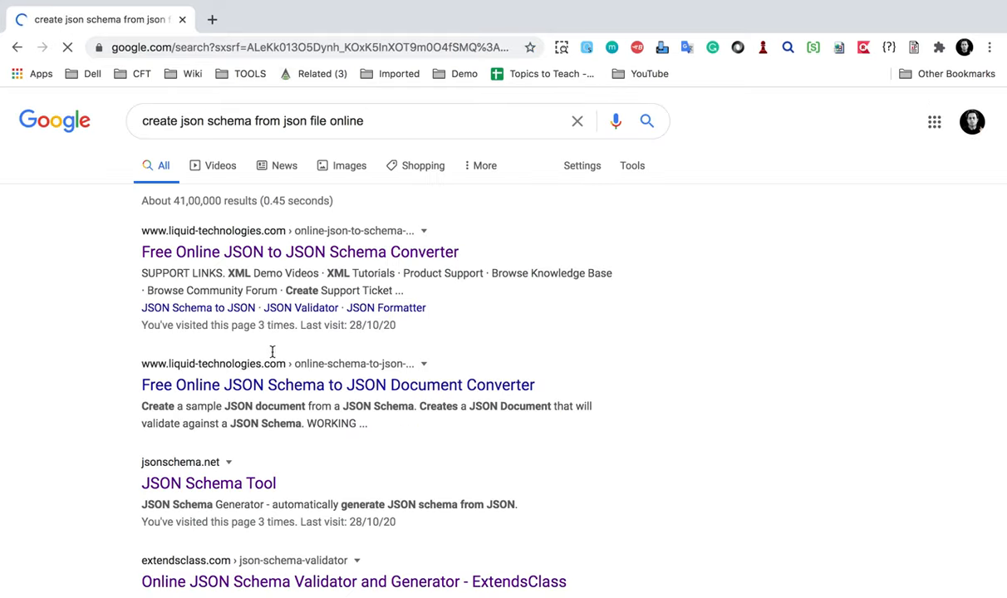
pyautogui.click(299, 252)
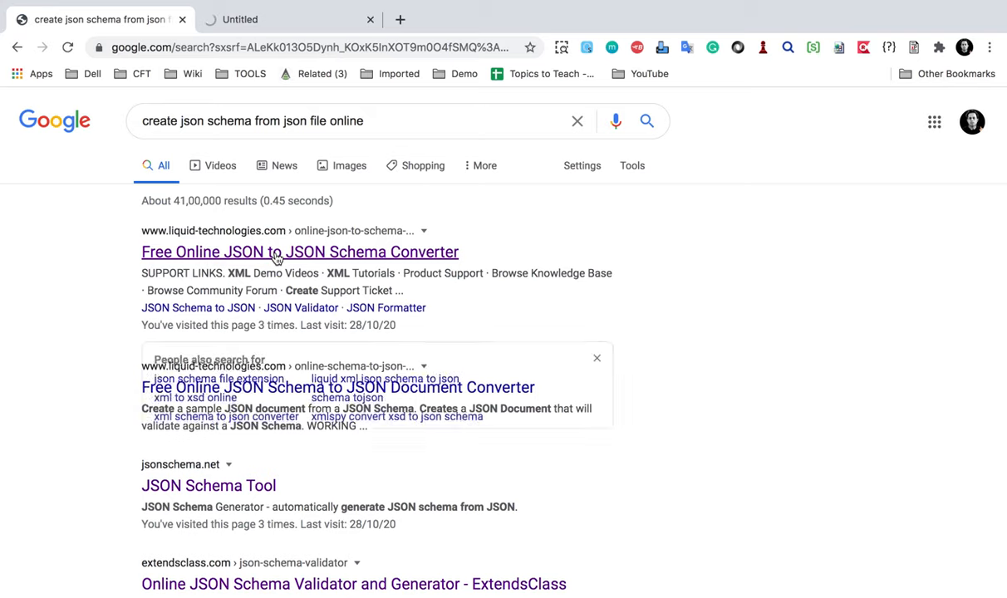
pyautogui.scroll(-3)
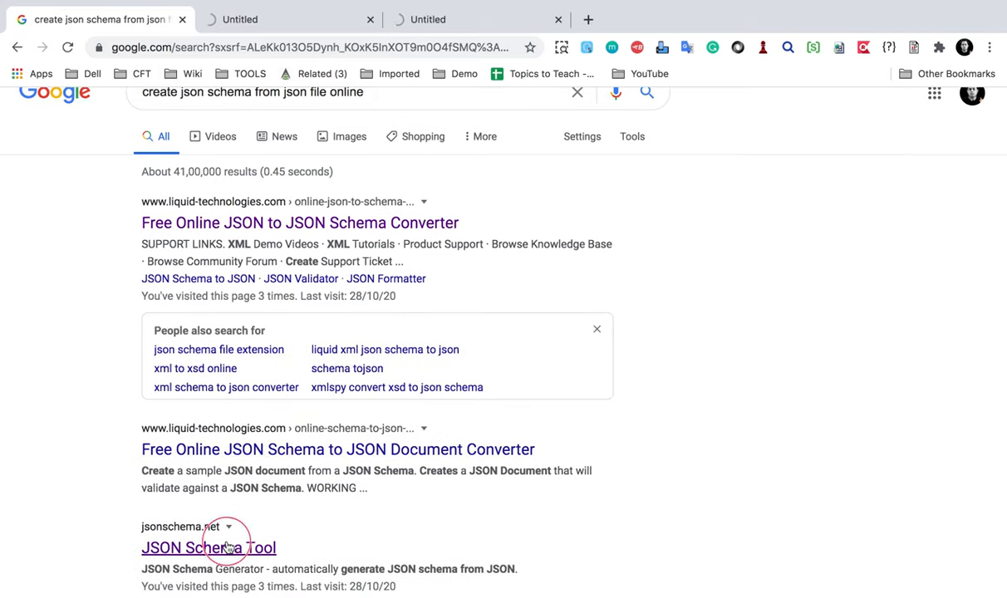
pyautogui.click(209, 548)
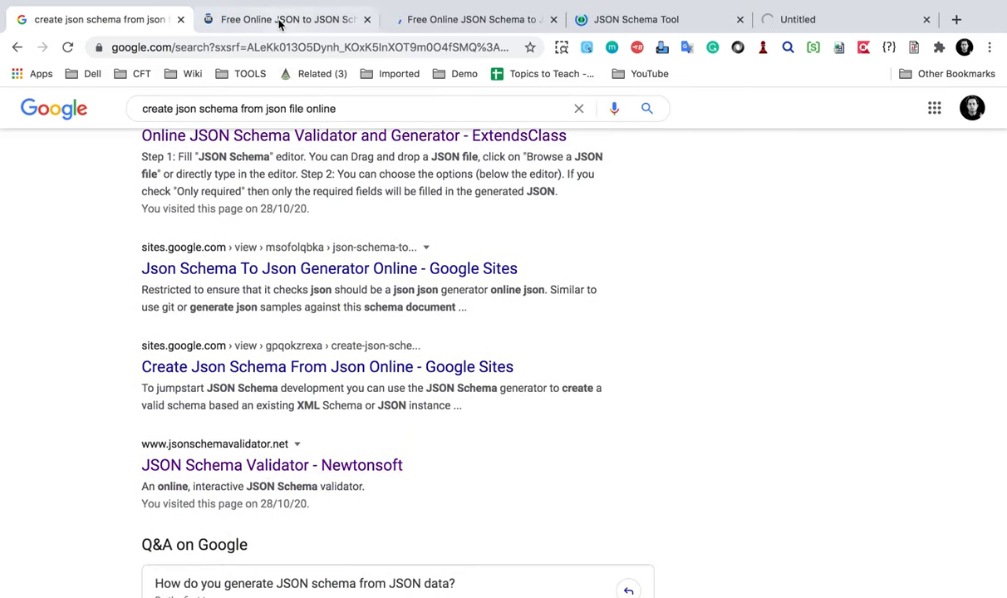
pyautogui.click(287, 19)
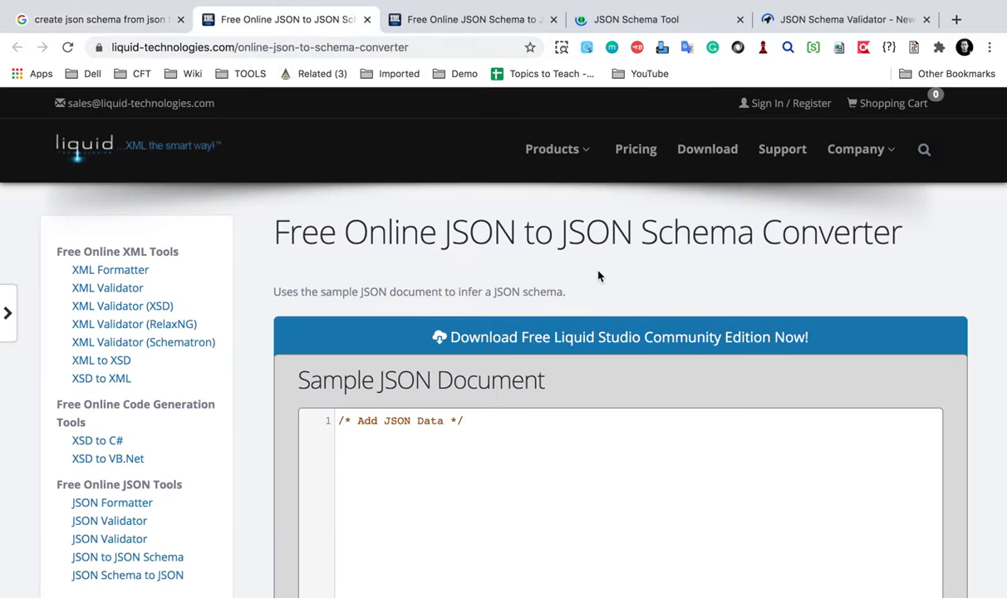
pyautogui.moveTo(168, 159)
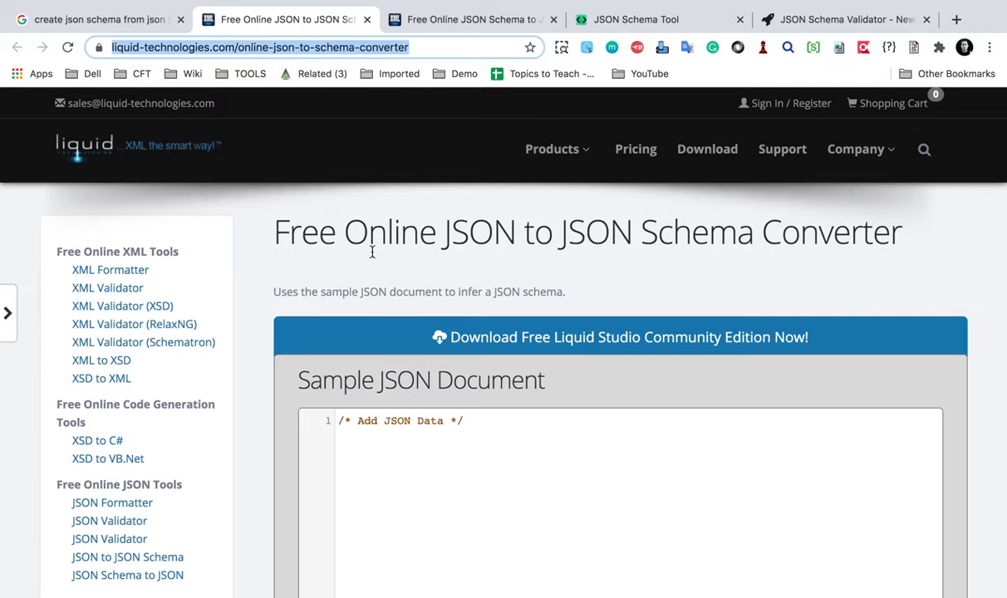
# Step: Review the pasted name-and-id sample JSON and run Generate Schema on it
pyautogui.scroll(-3)
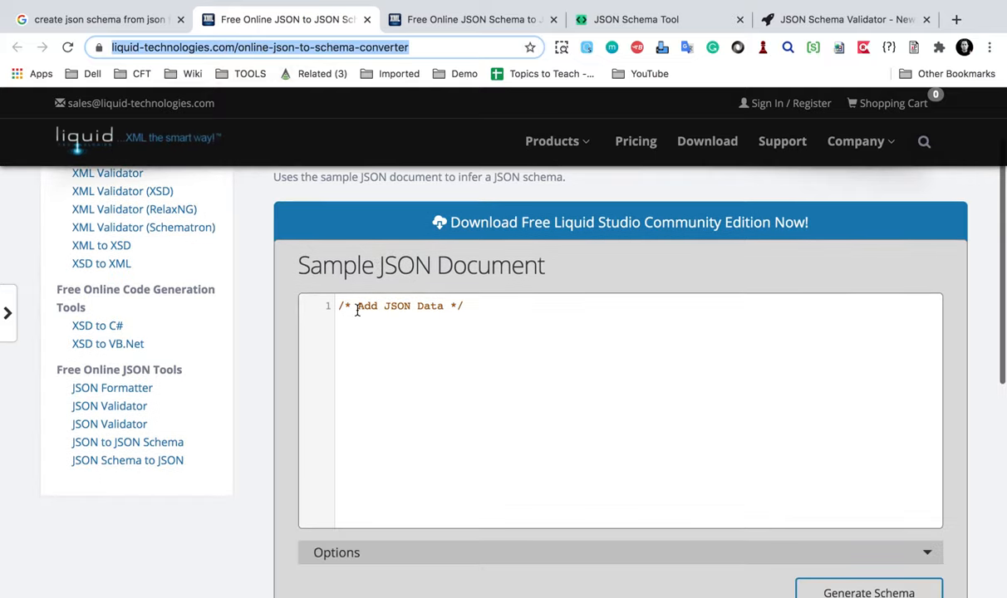
pyautogui.scroll(-3)
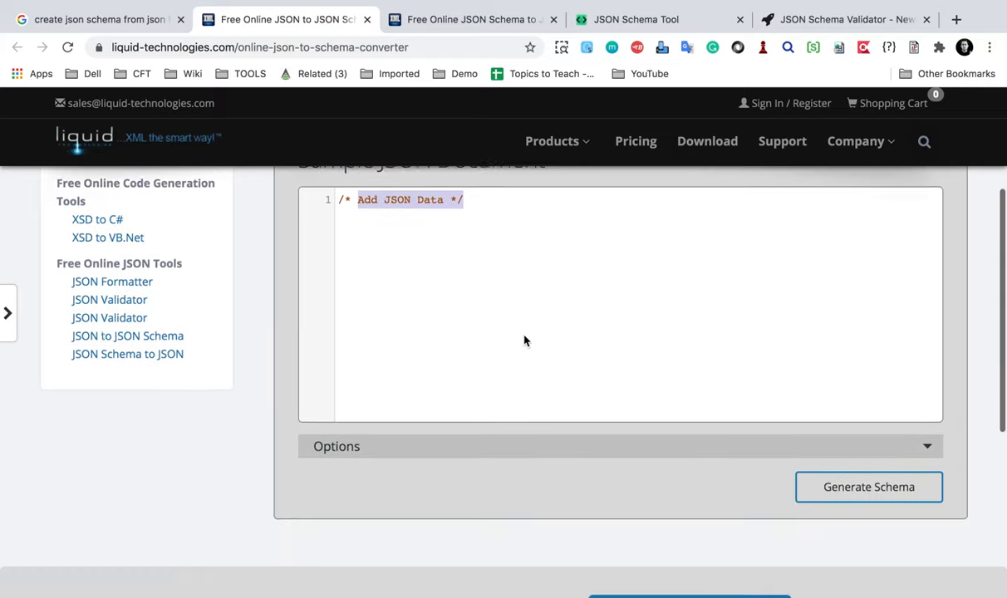
pyautogui.scroll(-3)
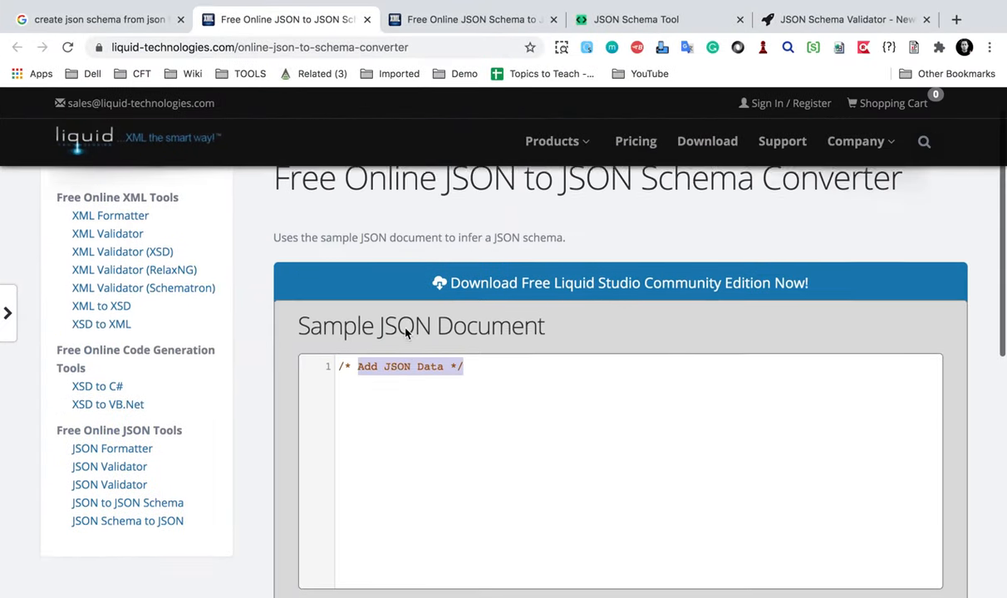
pyautogui.scroll(-3)
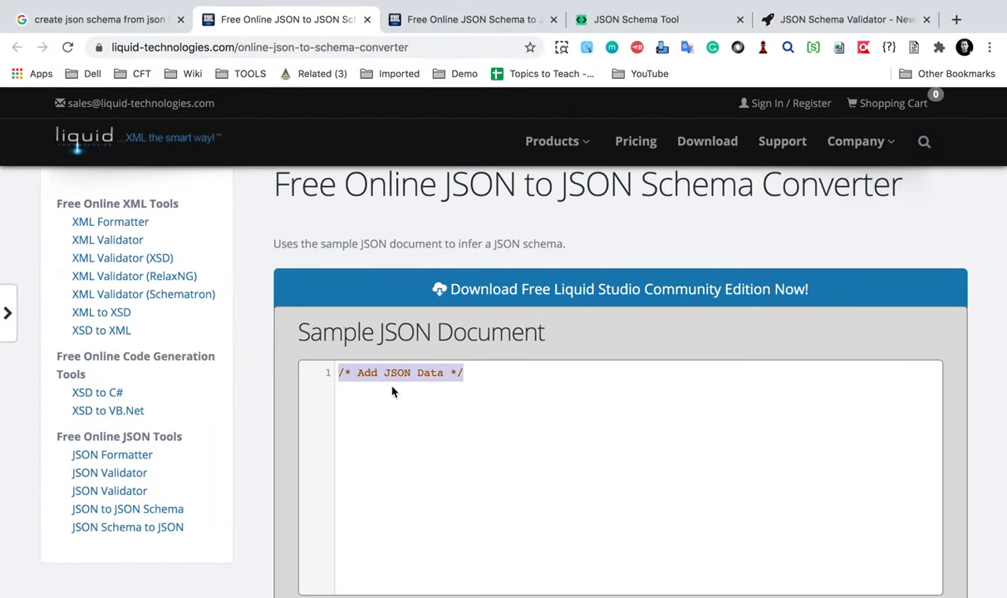
pyautogui.scroll(-3)
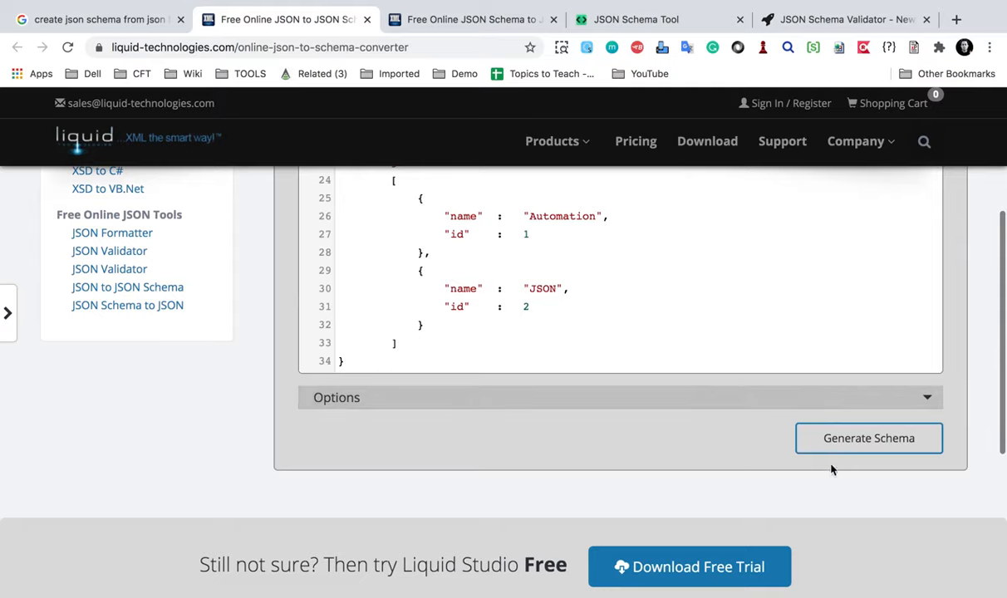
pyautogui.click(869, 438)
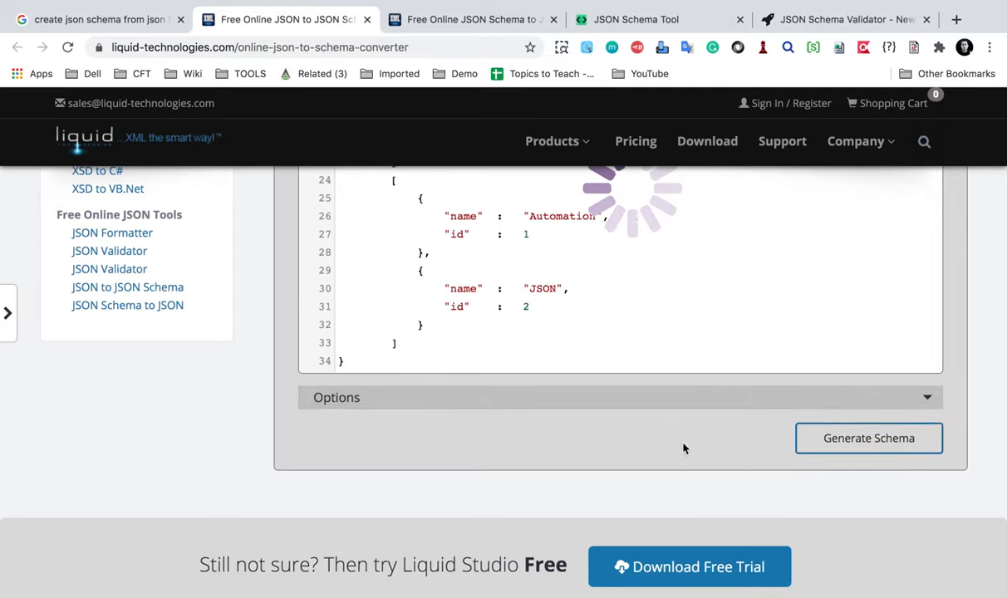
pyautogui.click(868, 438)
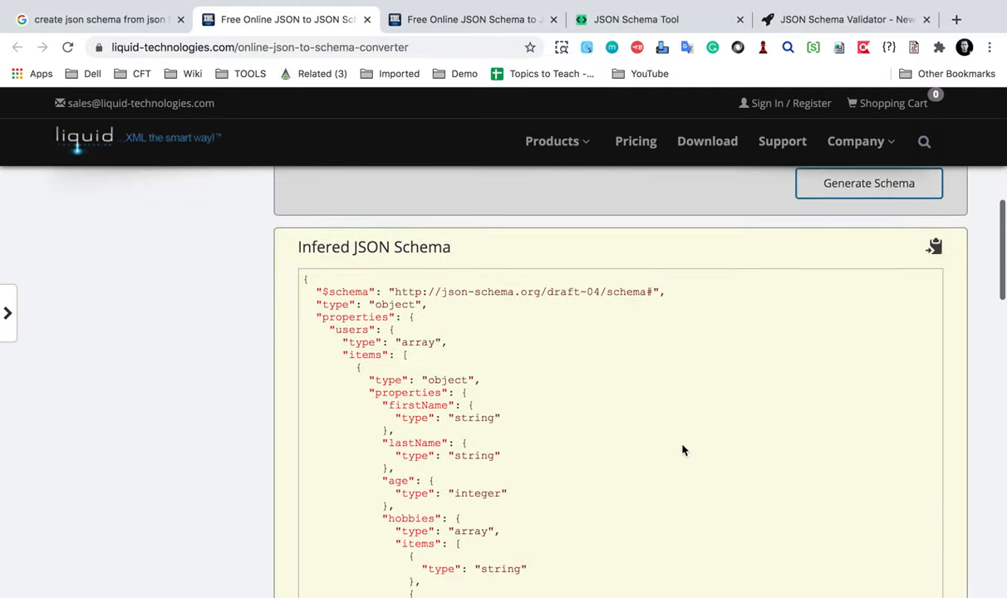
pyautogui.scroll(-3)
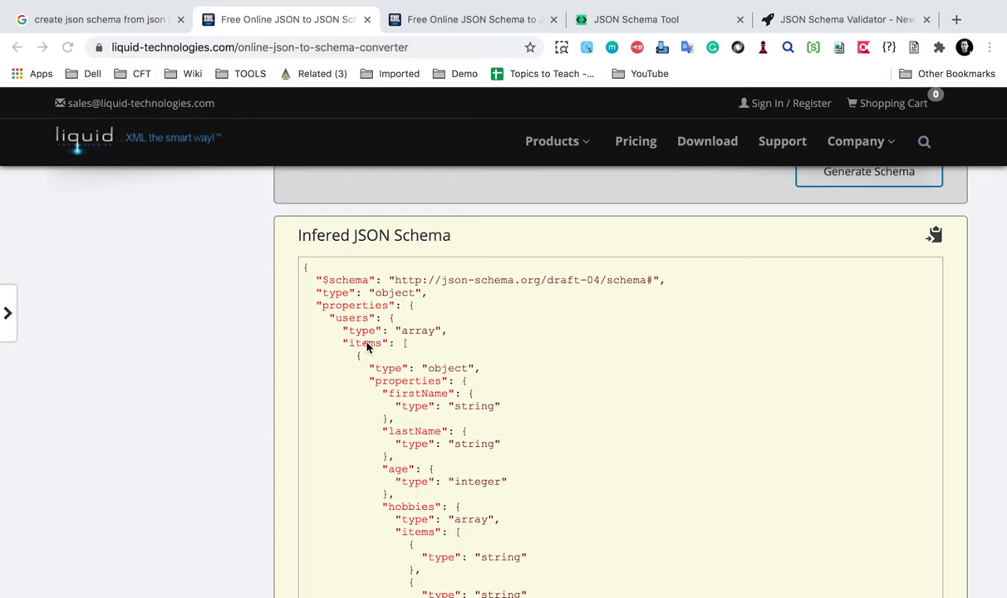
pyautogui.moveTo(355, 328)
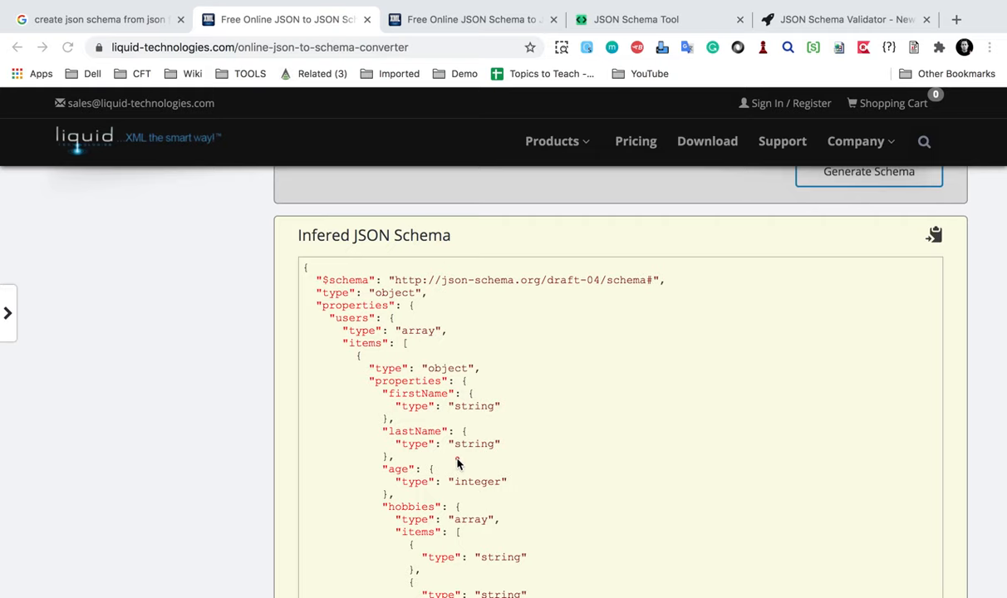
pyautogui.scroll(-3)
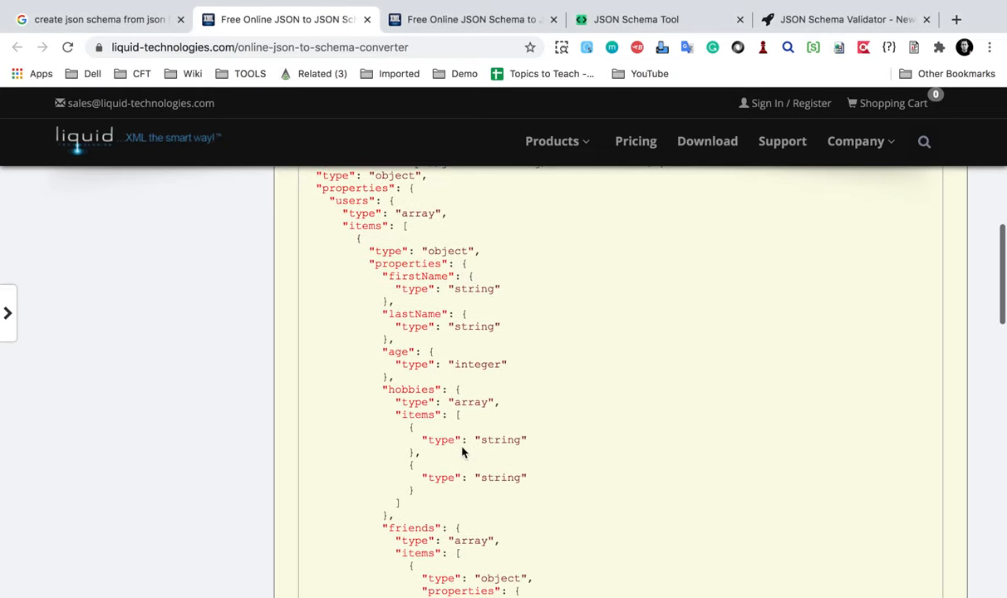
pyautogui.scroll(-3)
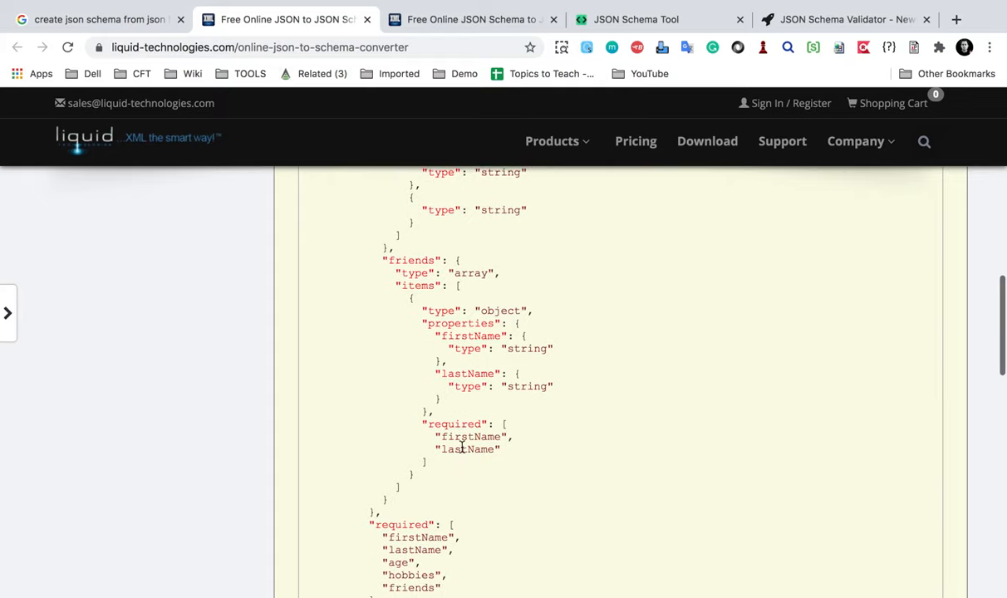
pyautogui.scroll(-3)
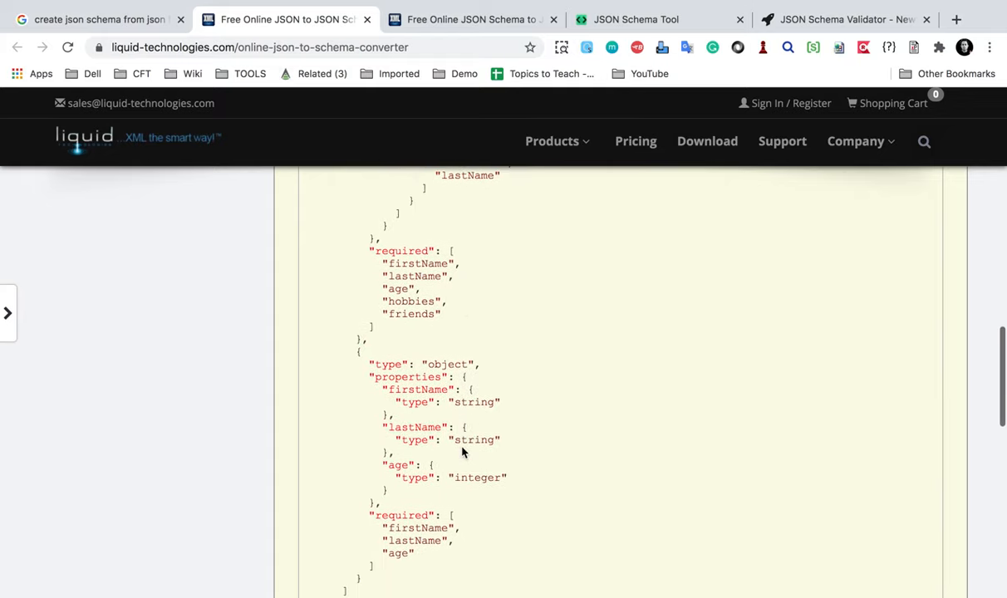
pyautogui.scroll(-3)
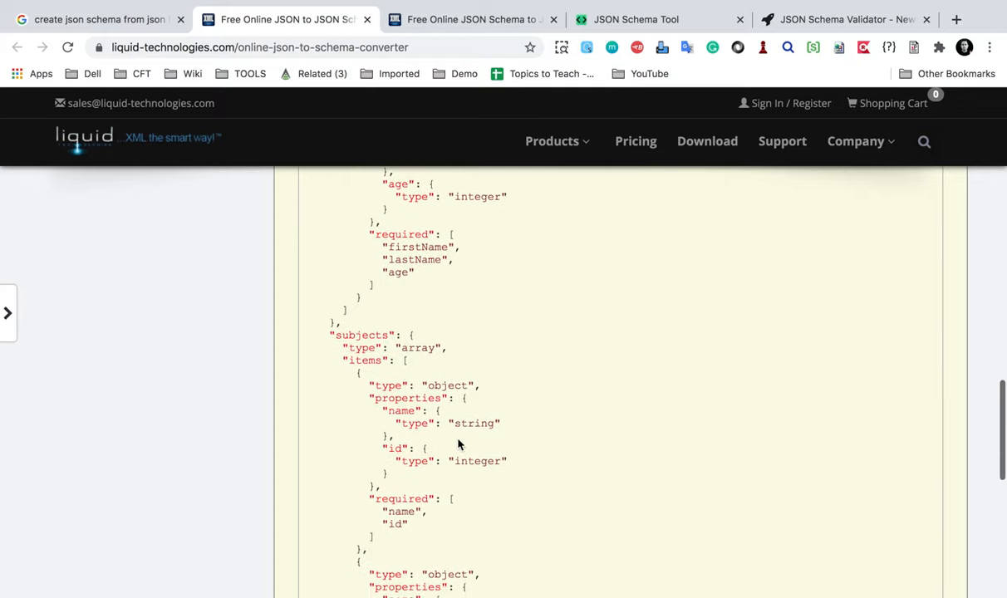
pyautogui.scroll(-3)
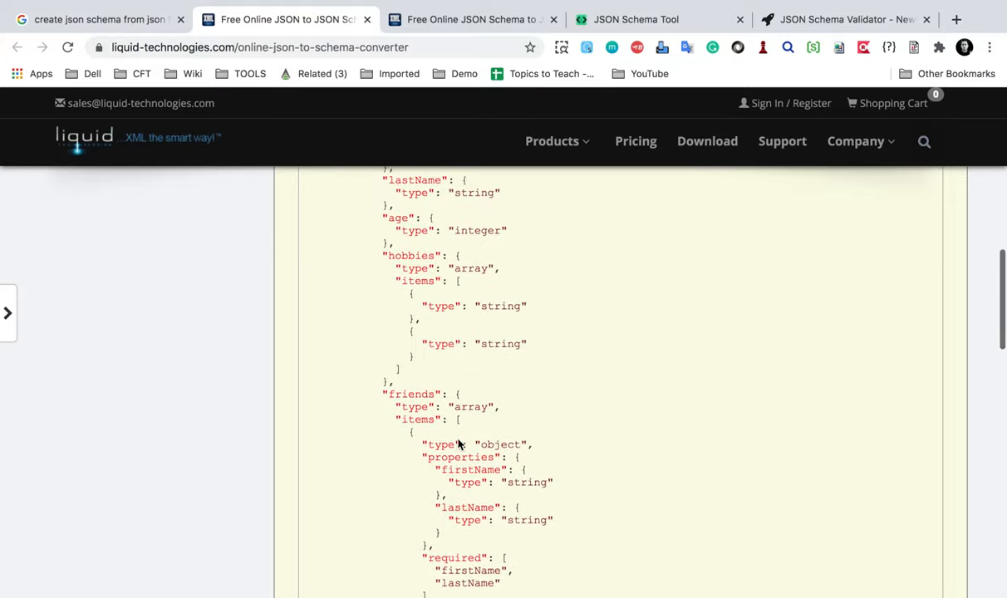
pyautogui.scroll(3)
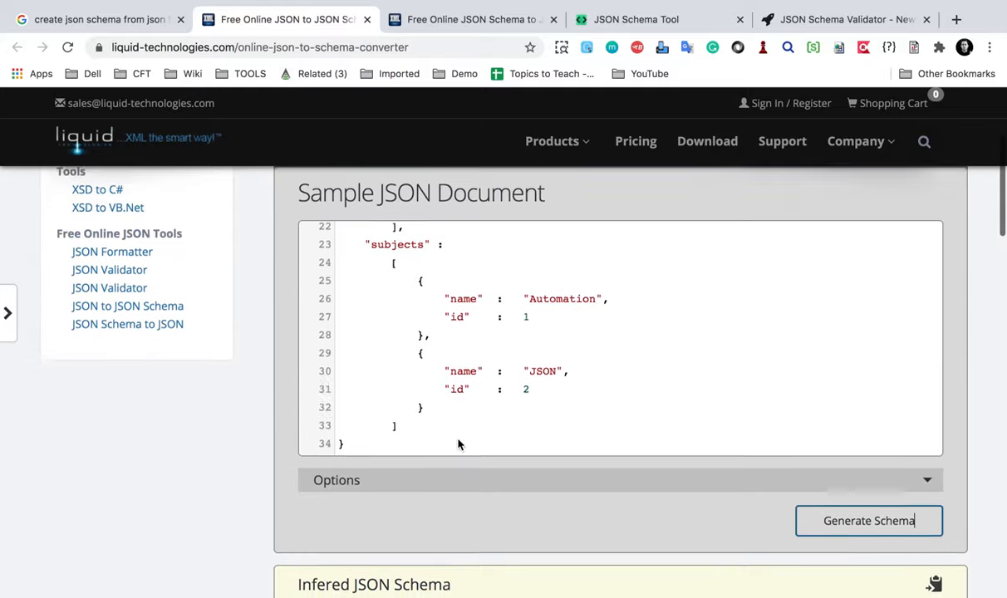
# Step: Switch to the 'Free Online JSON Schema to JSON' tab and find its empty schema box
pyautogui.click(470, 19)
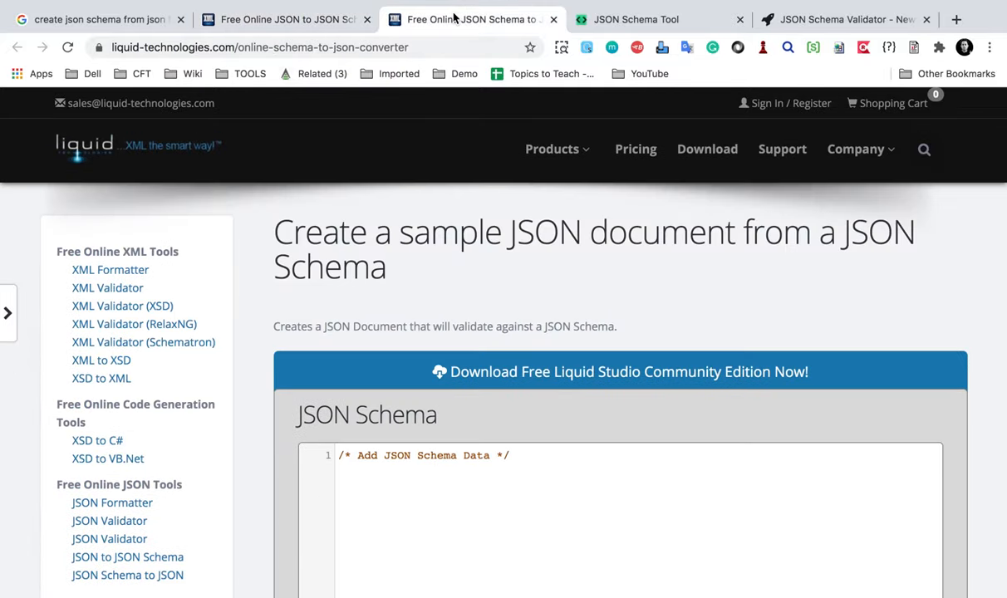
pyautogui.moveTo(459, 244)
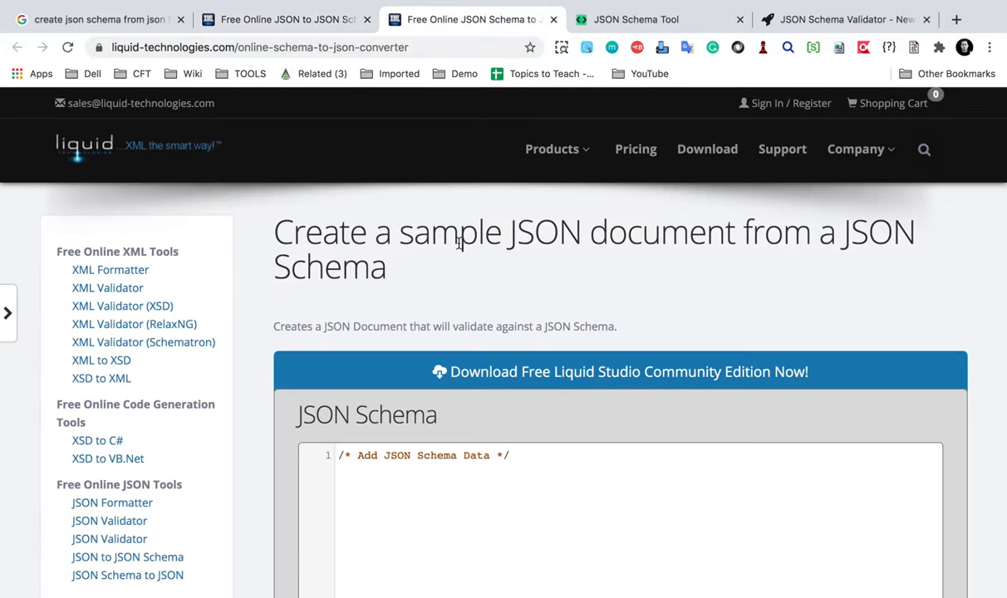
pyautogui.scroll(-3)
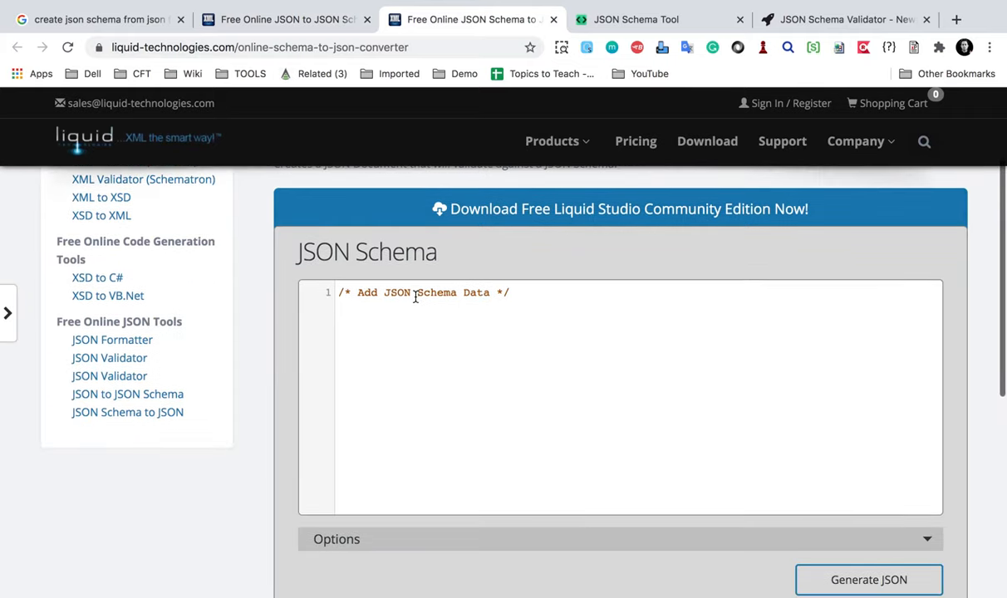
pyautogui.scroll(3)
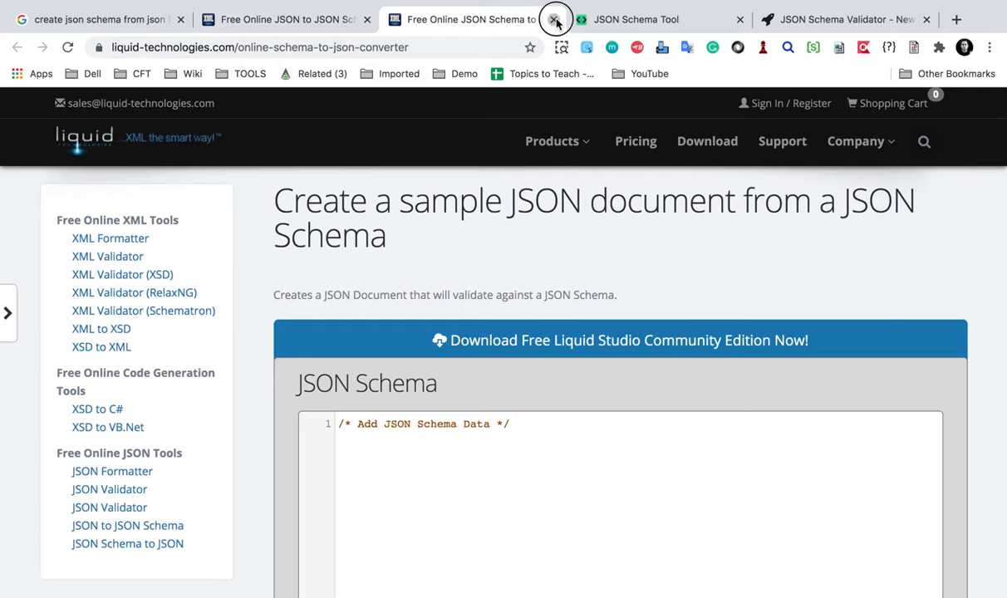
# Step: Close the Schema to JSON tab and switch to the JSON Schema Validator tab
pyautogui.click(554, 19)
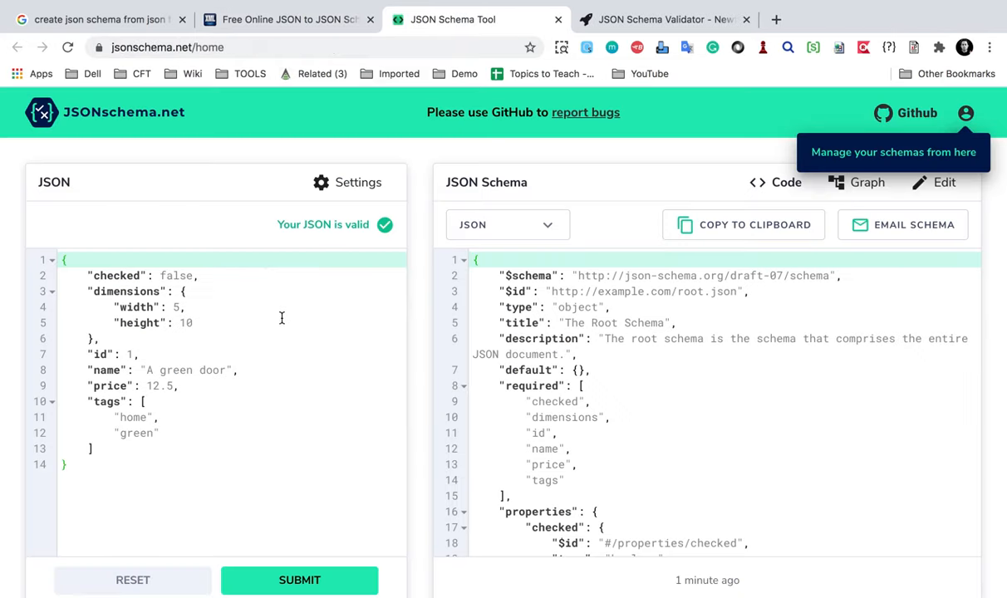
pyautogui.moveTo(284, 248)
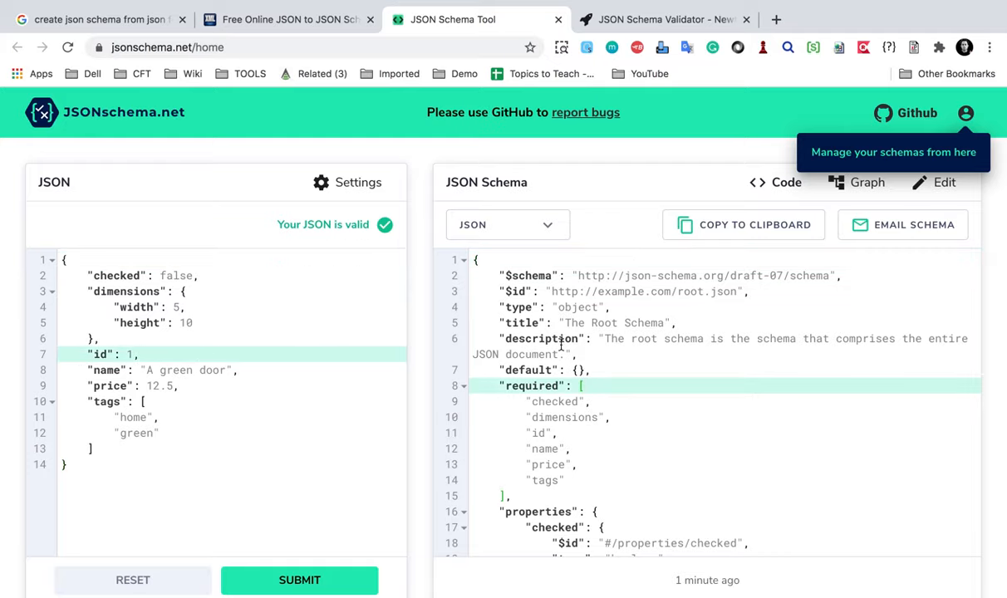
pyautogui.click(665, 20)
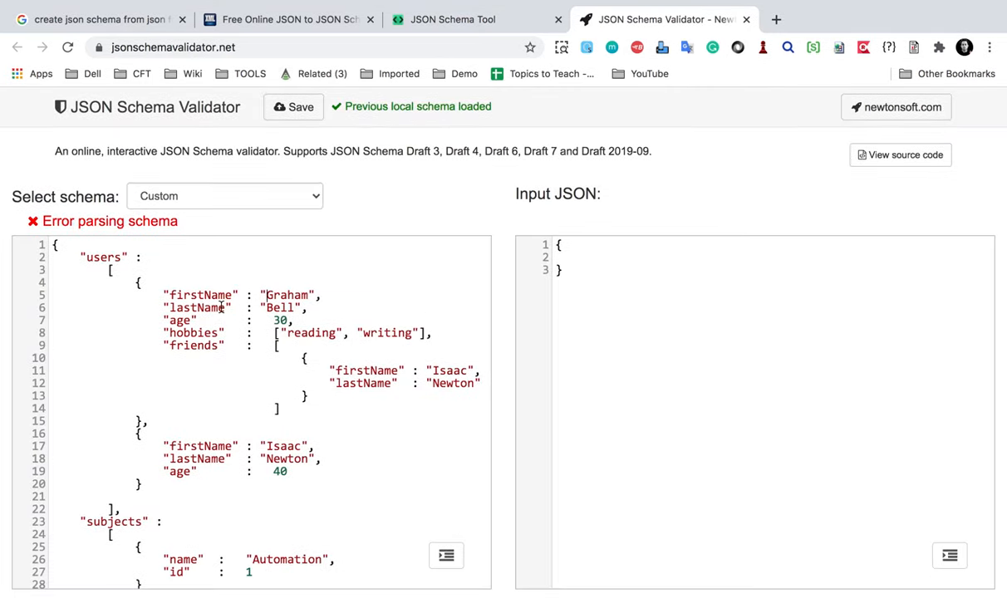
# Step: Copy the Liquid Technologies inferred schema and paste it into the validator's schema pane
pyautogui.click(286, 19)
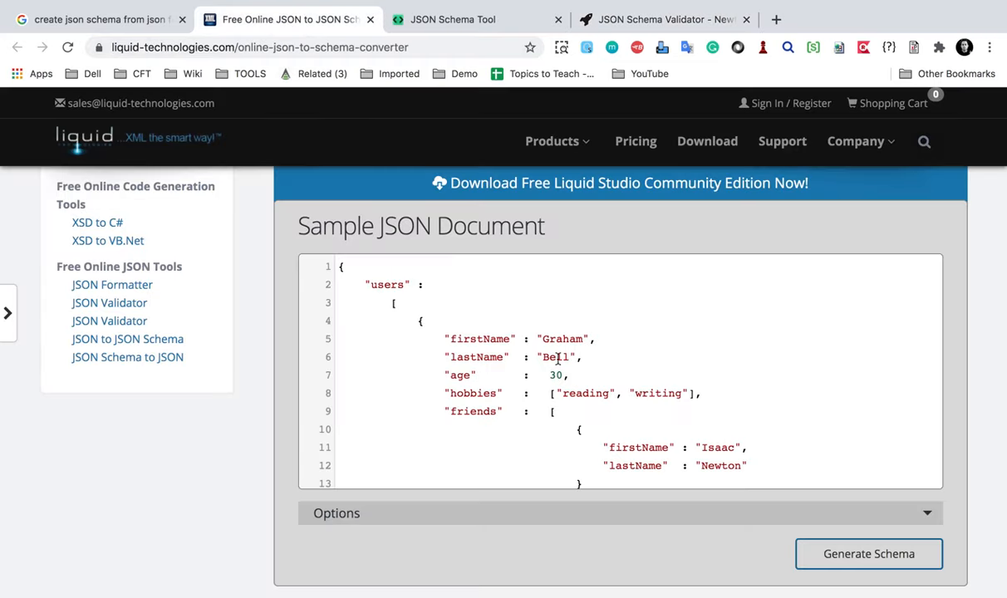
pyautogui.click(869, 553)
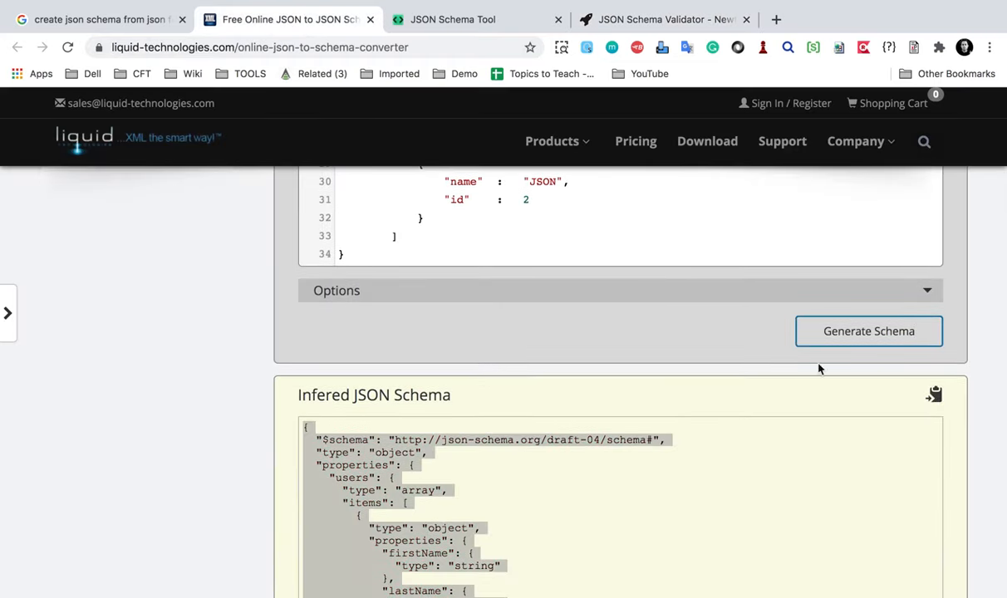
pyautogui.click(665, 19)
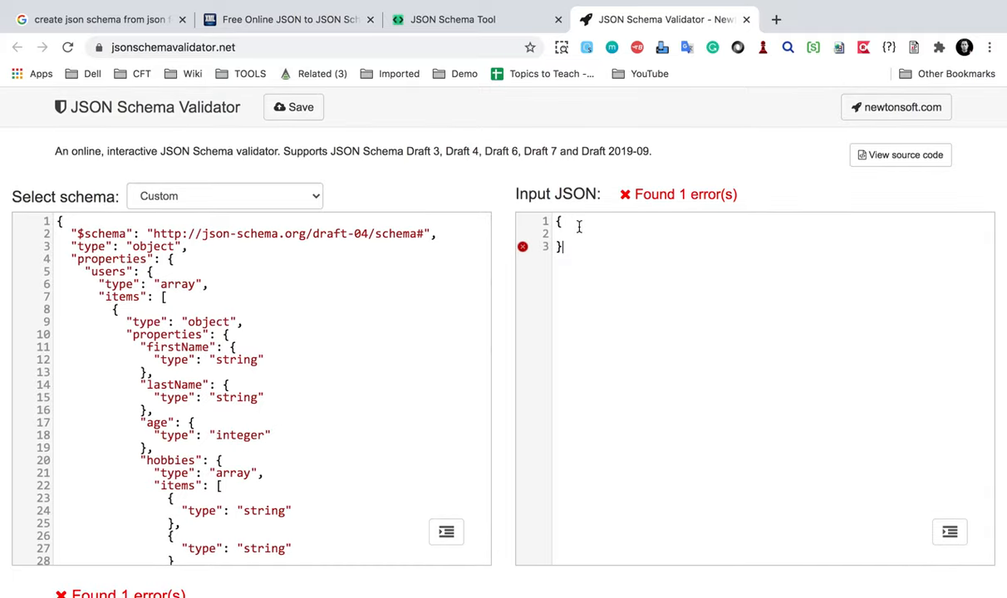
# Step: Scroll through the validator to confirm the users-and-subjects JSON shows 'No errors found'
pyautogui.scroll(-3)
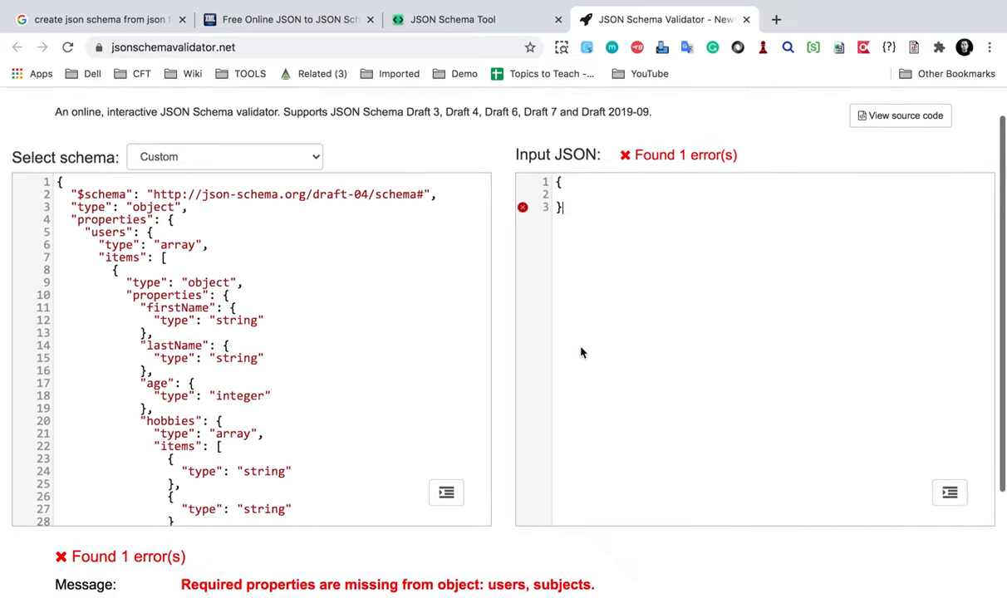
pyautogui.scroll(3)
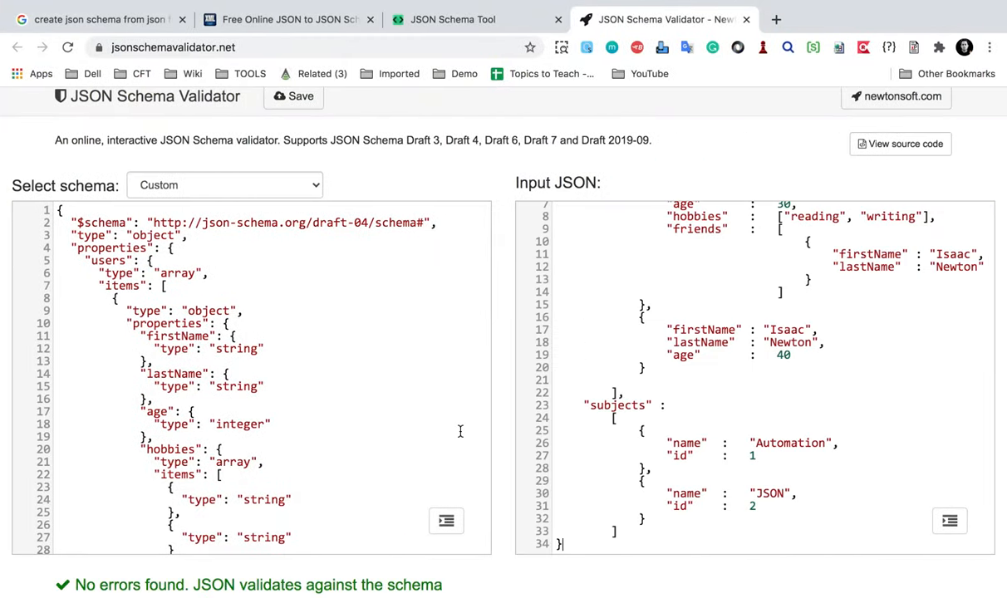
pyautogui.scroll(-3)
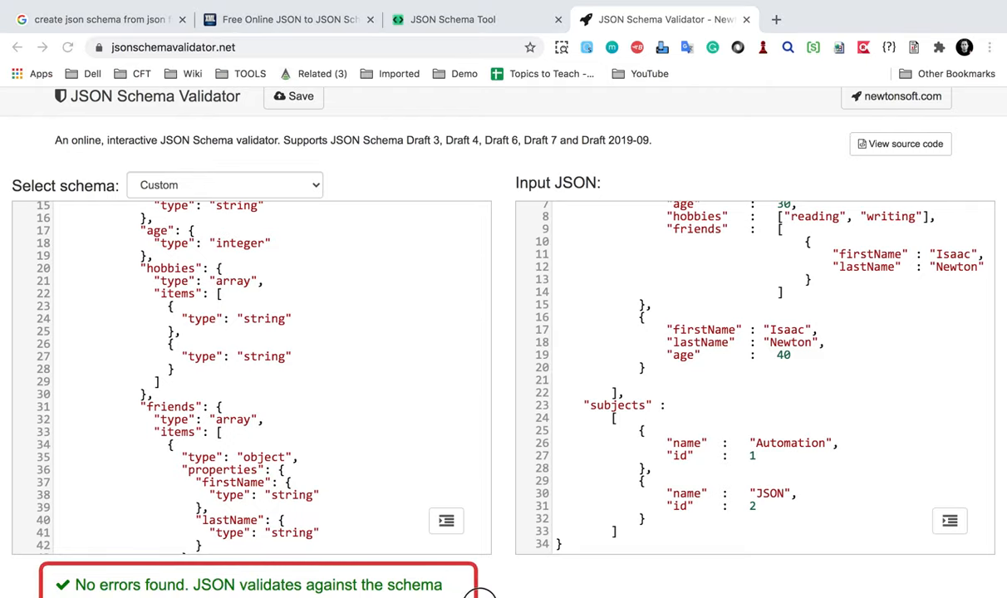
pyautogui.moveTo(486, 574)
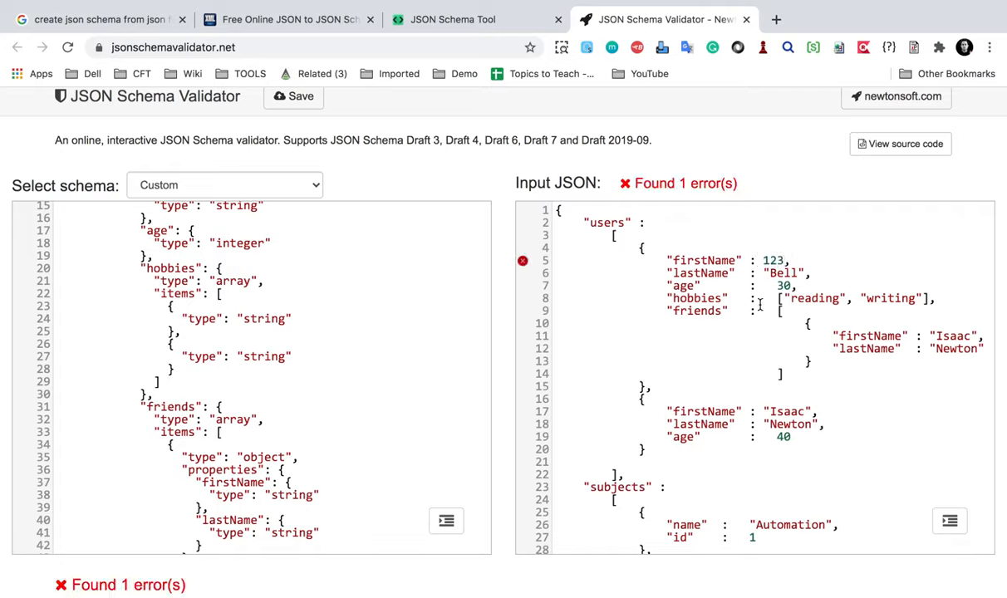
# Step: Set firstName 'Graham' to 123 and read the 'Expected String but got Integer' error
pyautogui.scroll(-3)
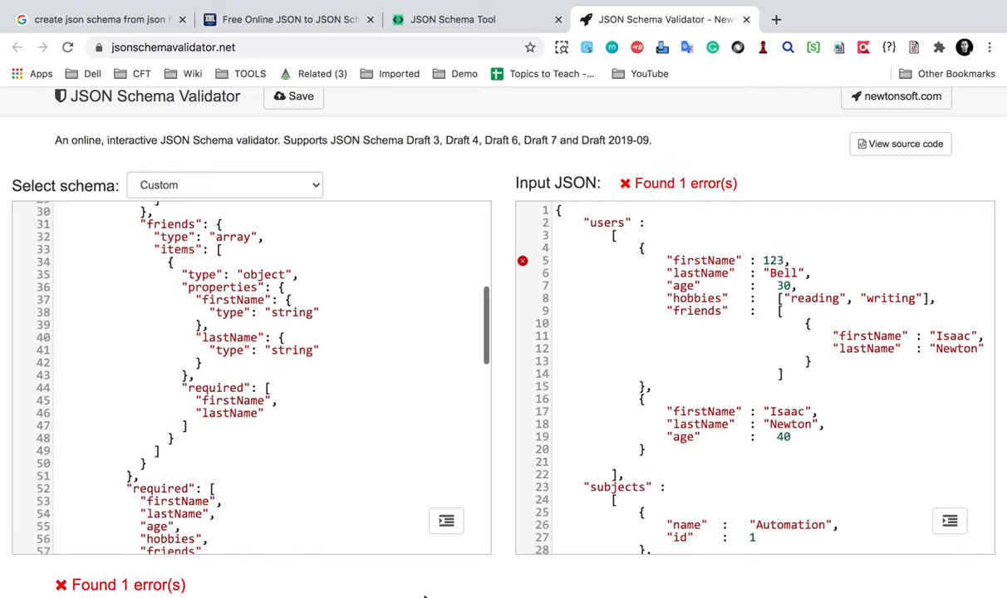
pyautogui.scroll(-3)
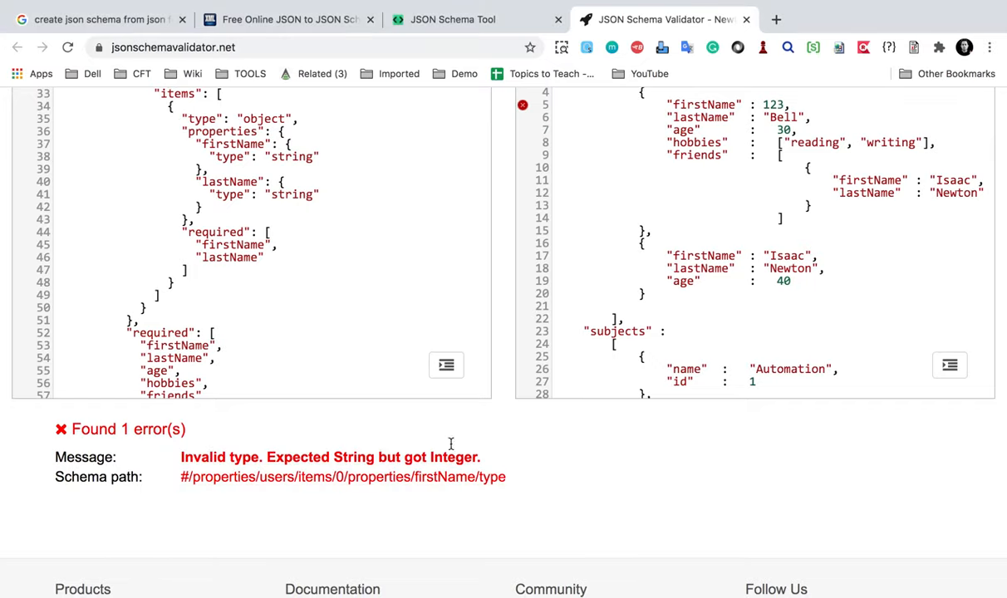
pyautogui.moveTo(345, 237)
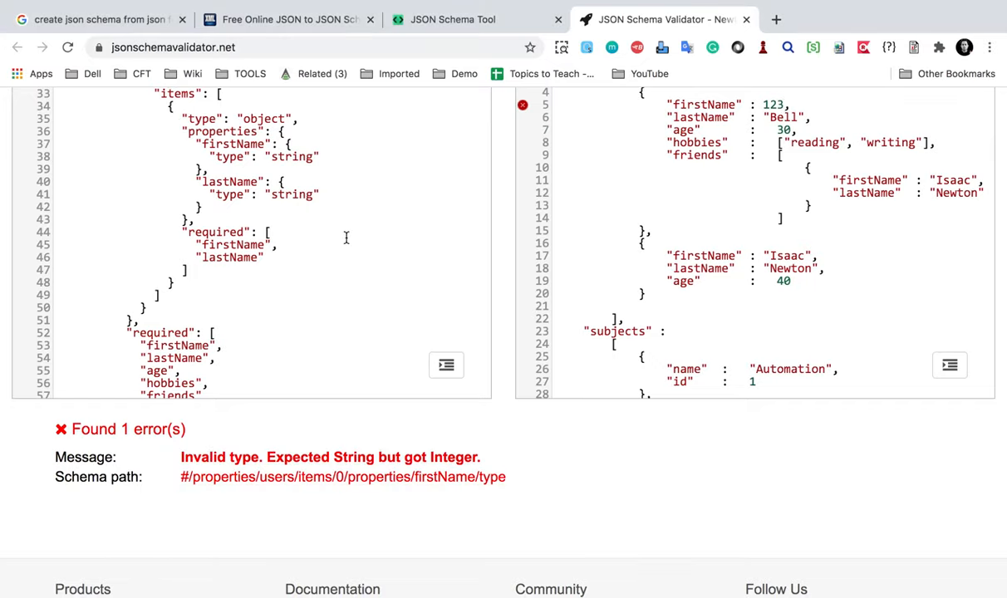
pyautogui.scroll(3)
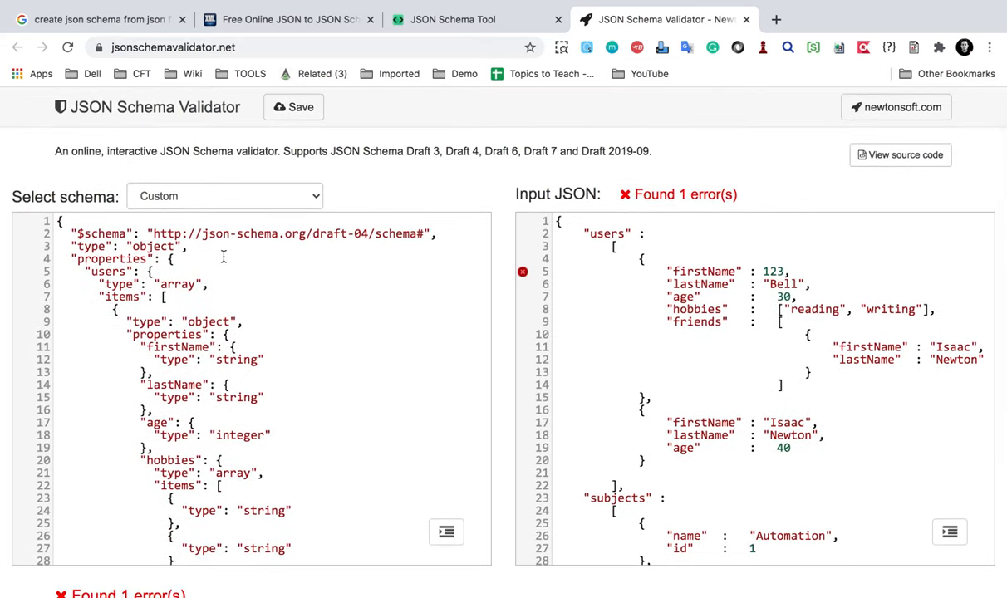
pyautogui.moveTo(619, 352)
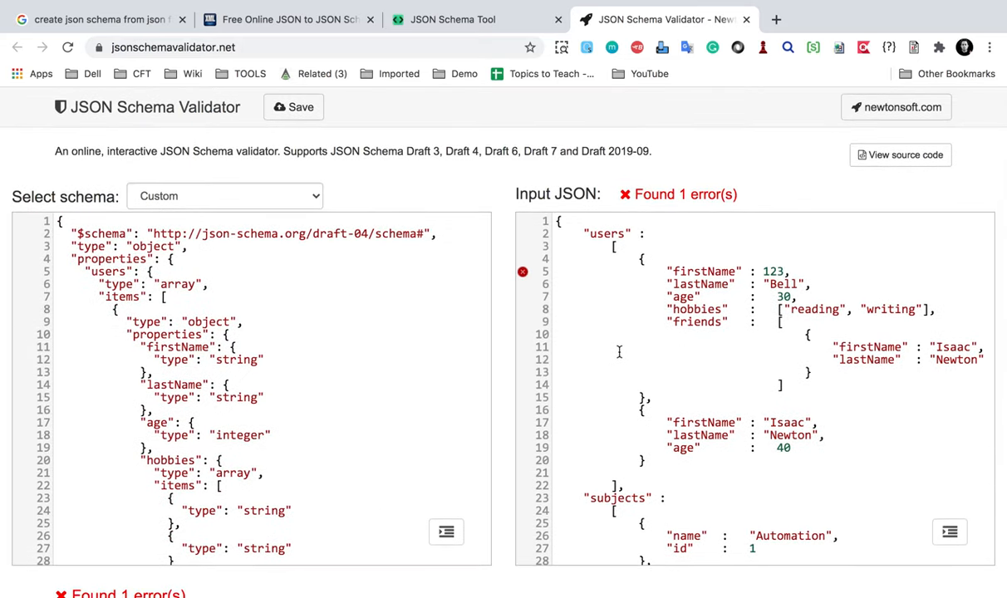